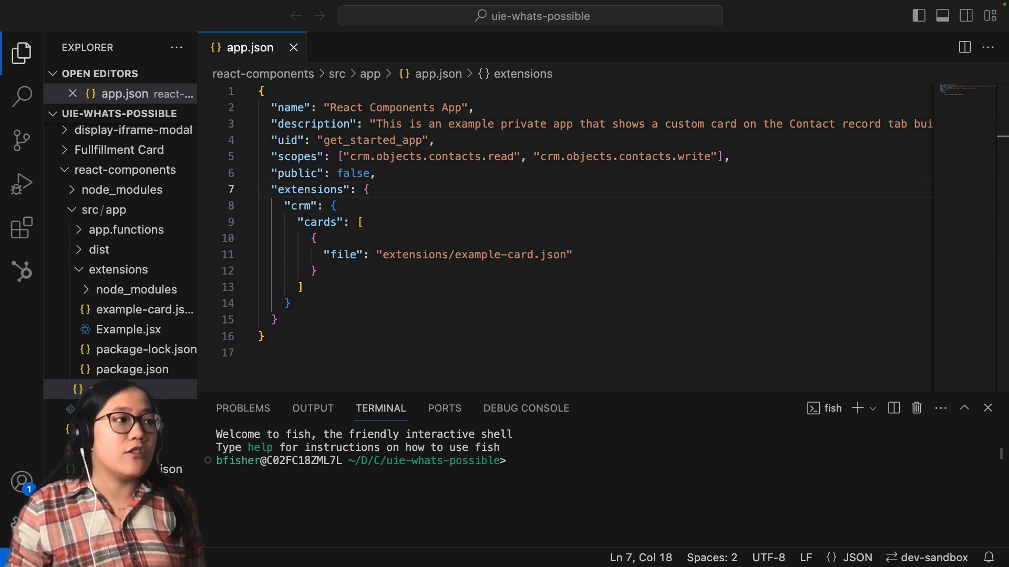
- Duplicate the card entry in app.json, retarget it to extensions/second-card.json, and save
click(313, 271)
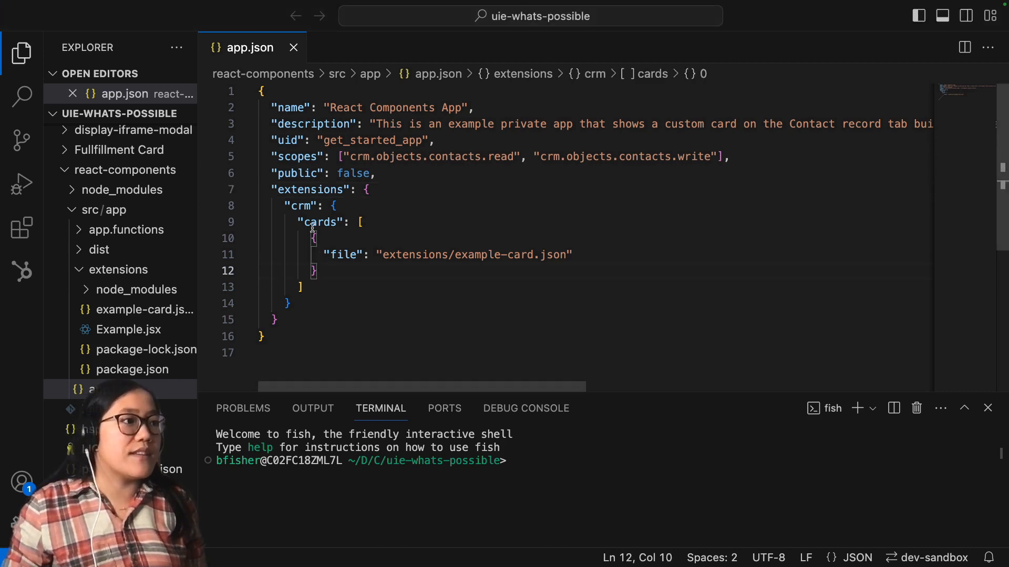
click(314, 238)
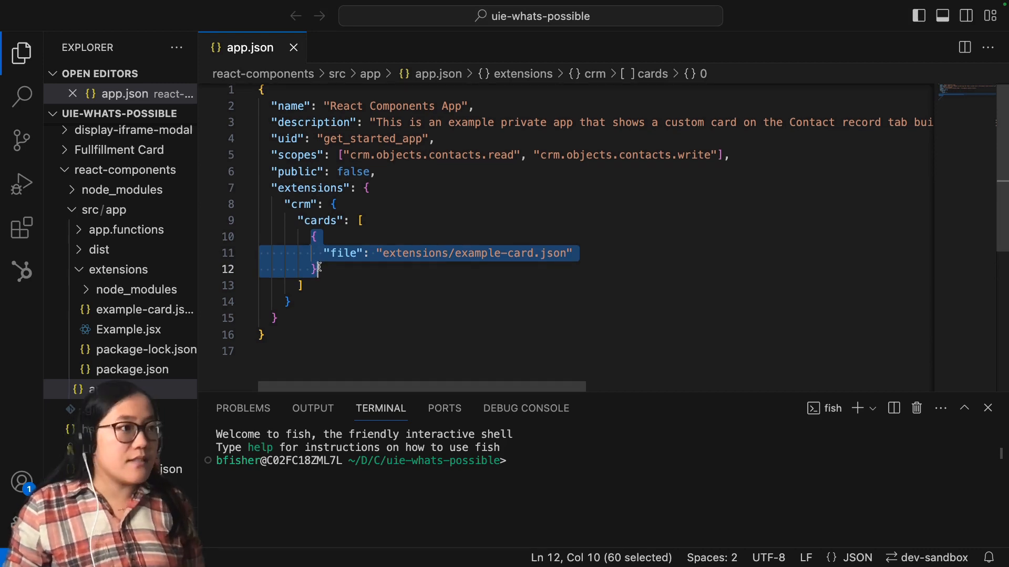
text(,)
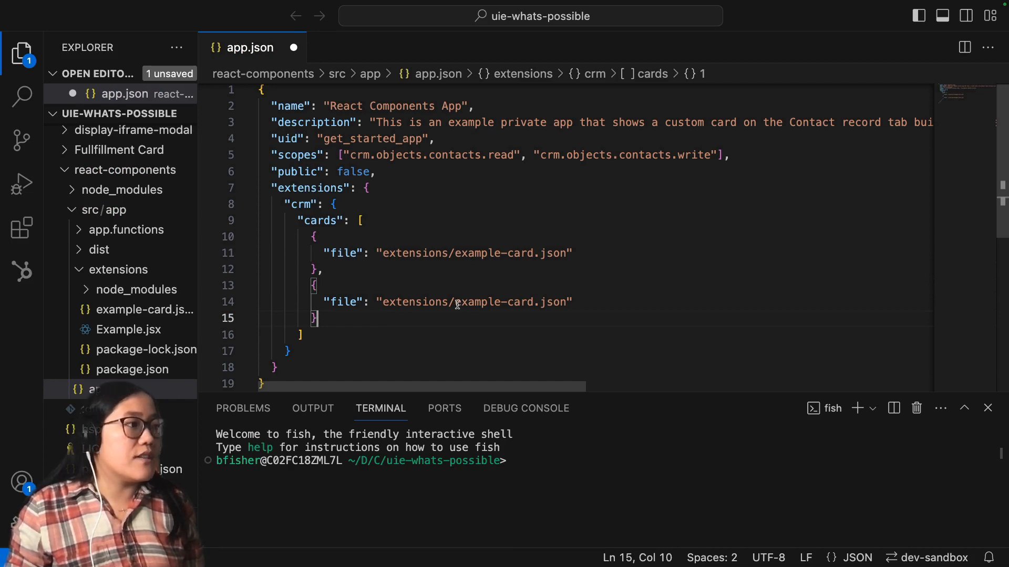
double_click(477, 301)
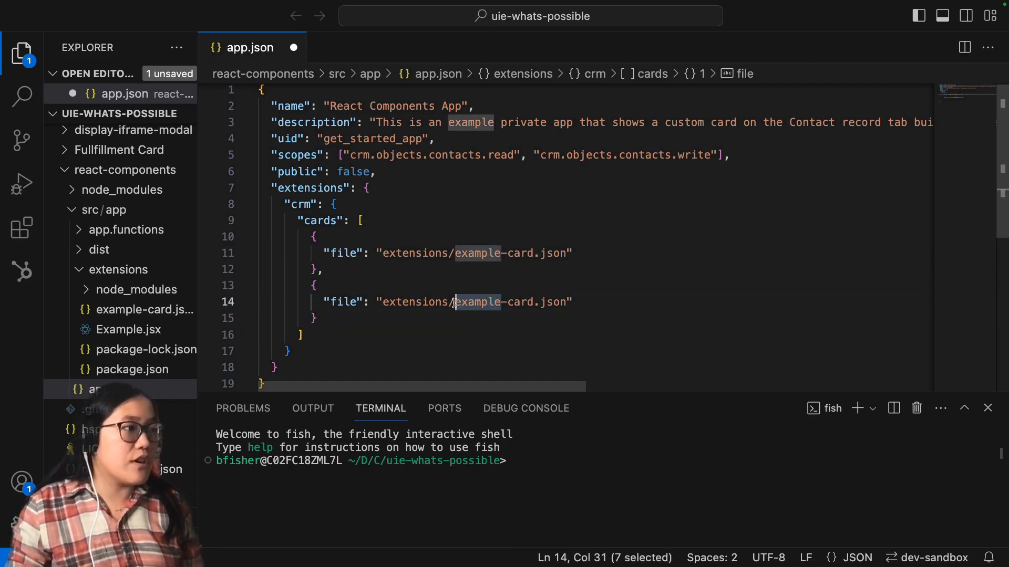
text(second)
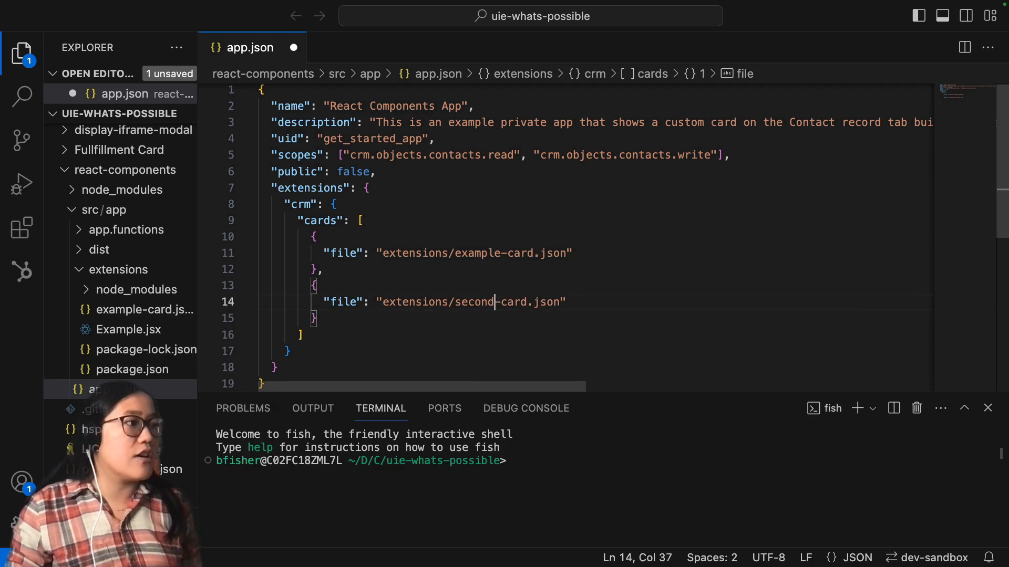
click(571, 302)
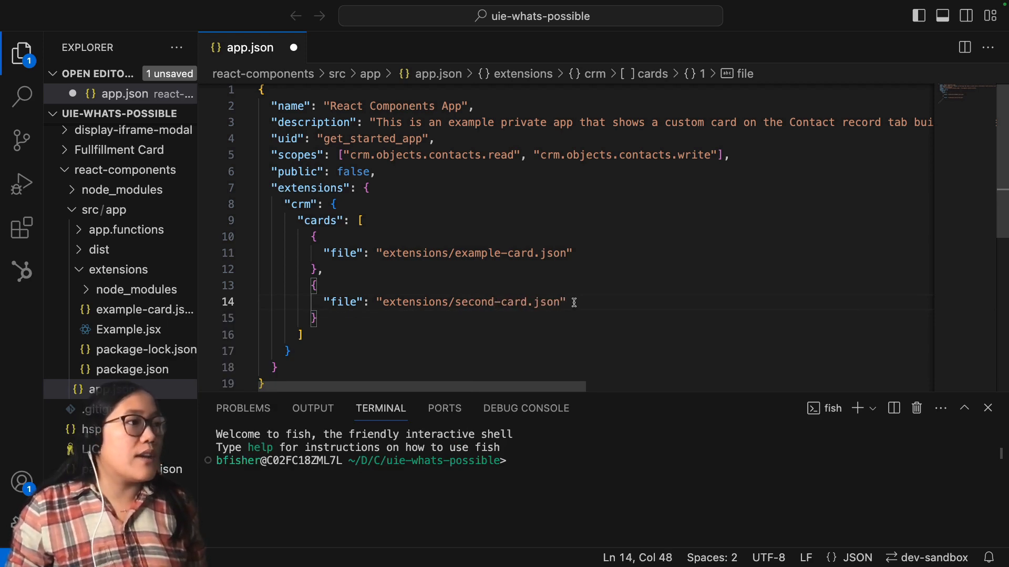
key(ctrl+s)
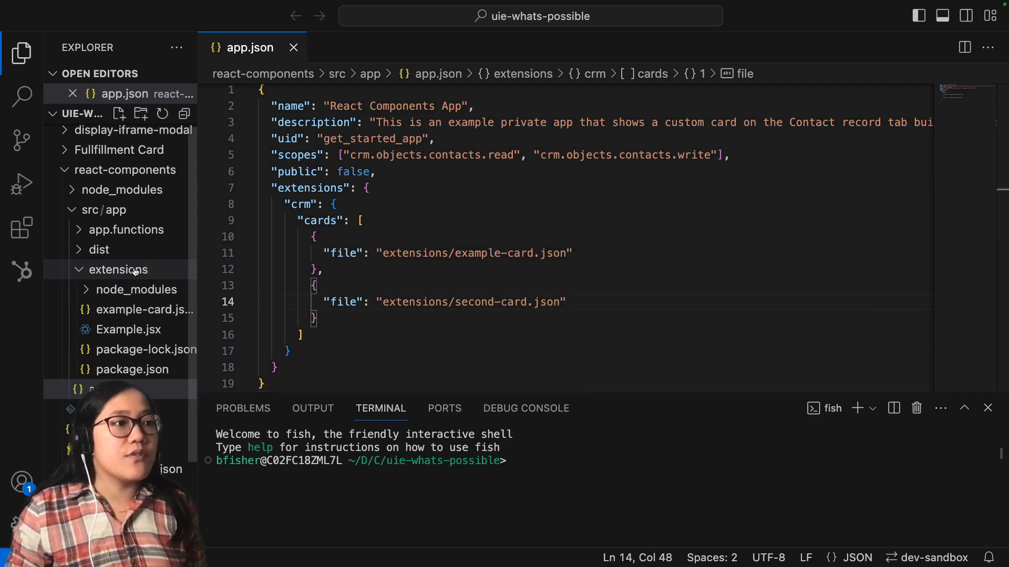
- Create second-card.json in extensions and fill it with the contents of example-card.json
right_click(117, 270)
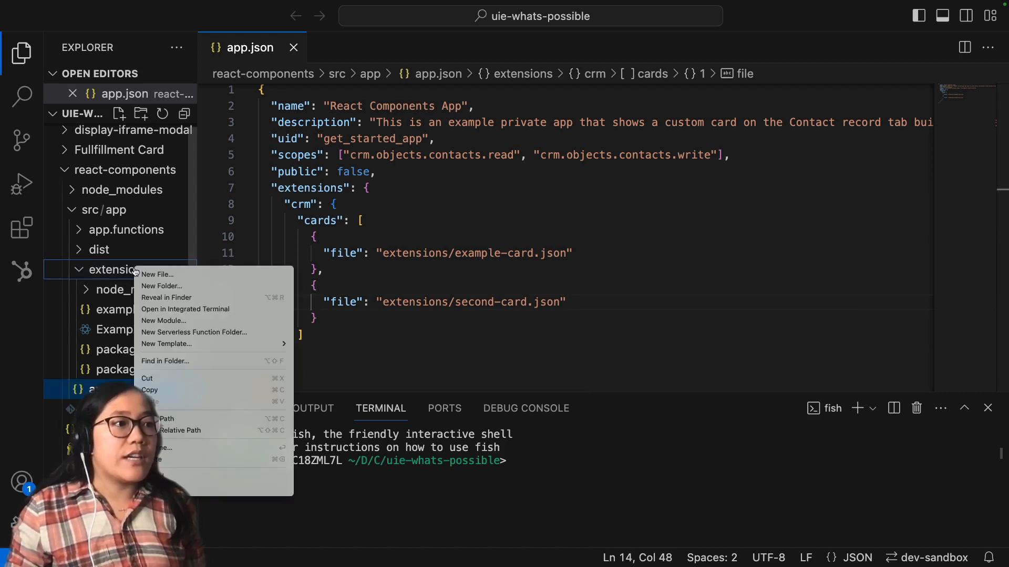
click(158, 274)
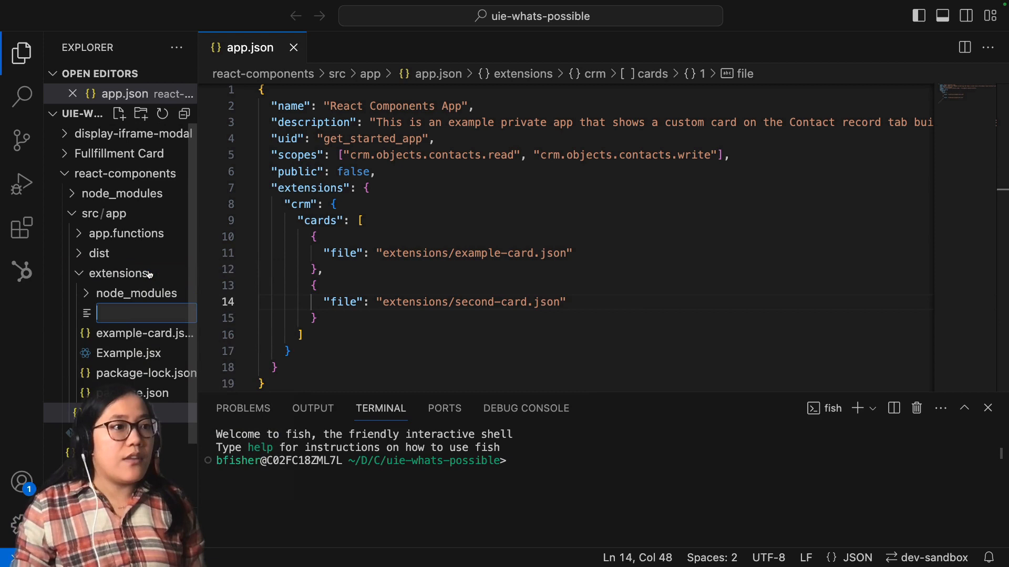
text(second-card.json)
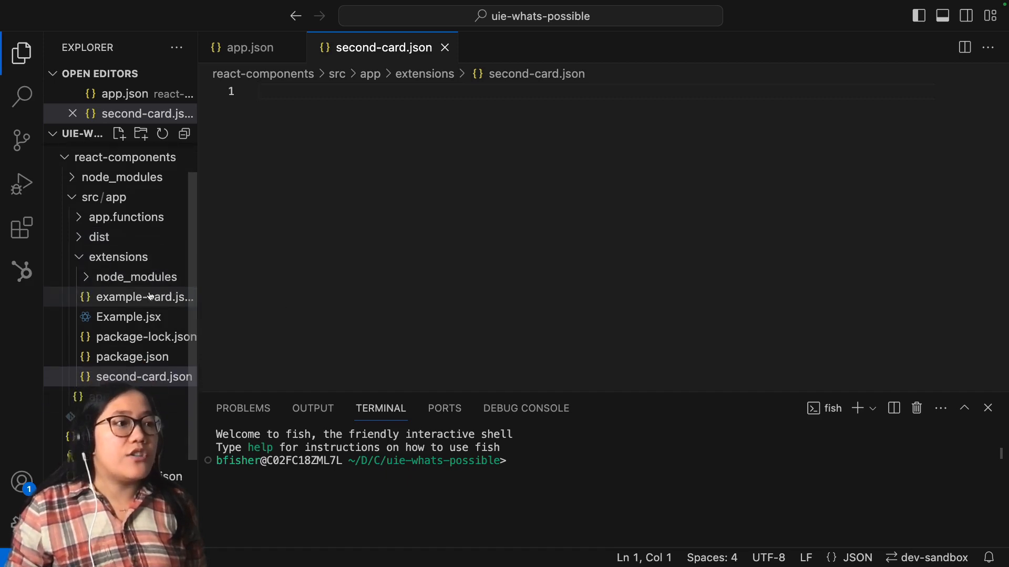
mouse_move(144, 296)
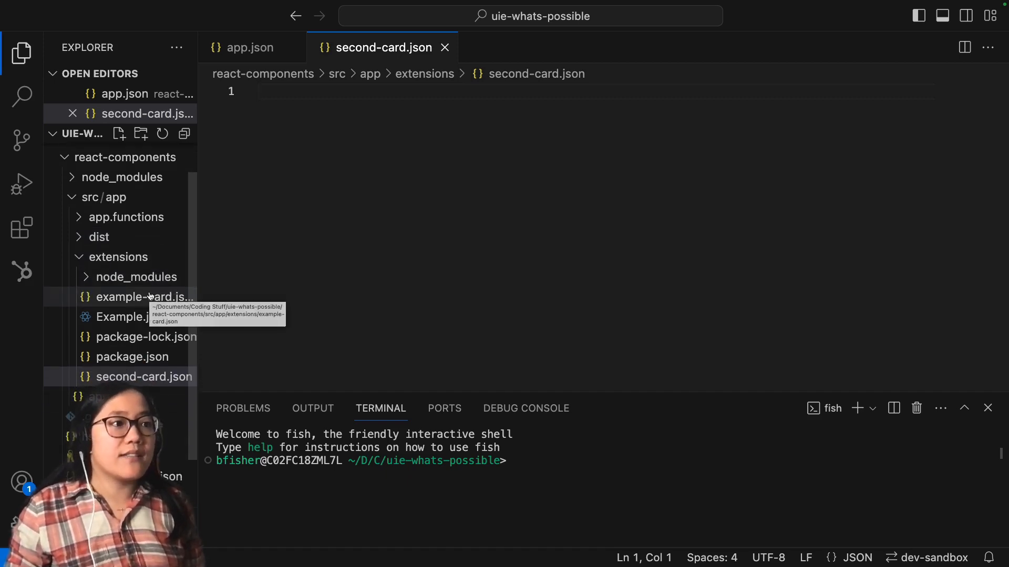
click(144, 296)
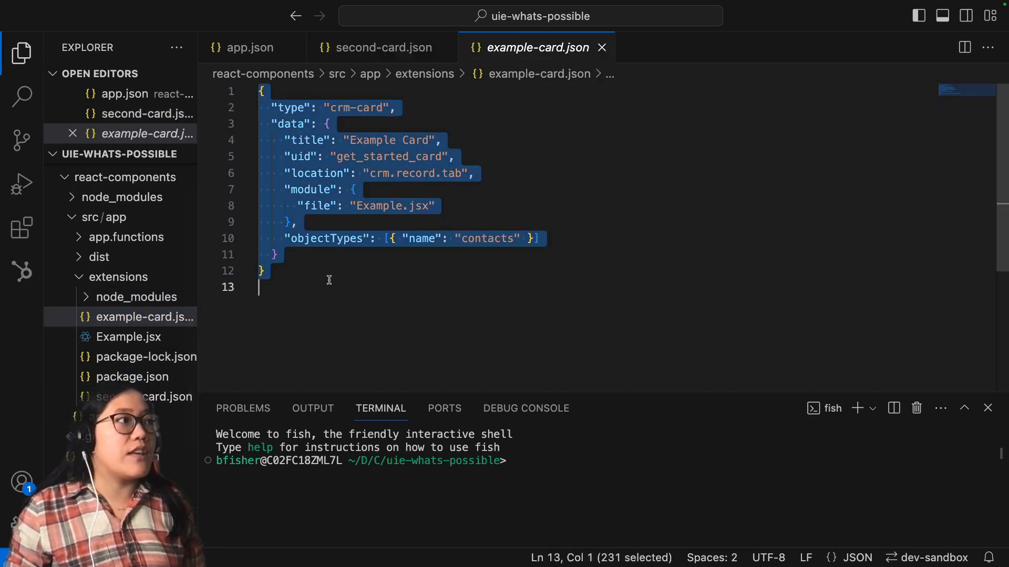
mouse_move(381, 48)
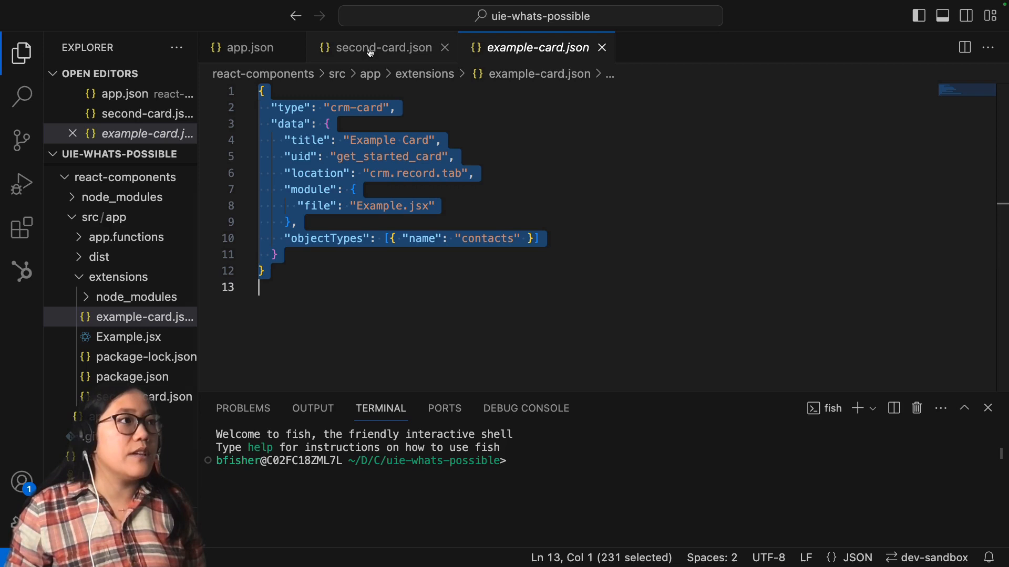
click(383, 47)
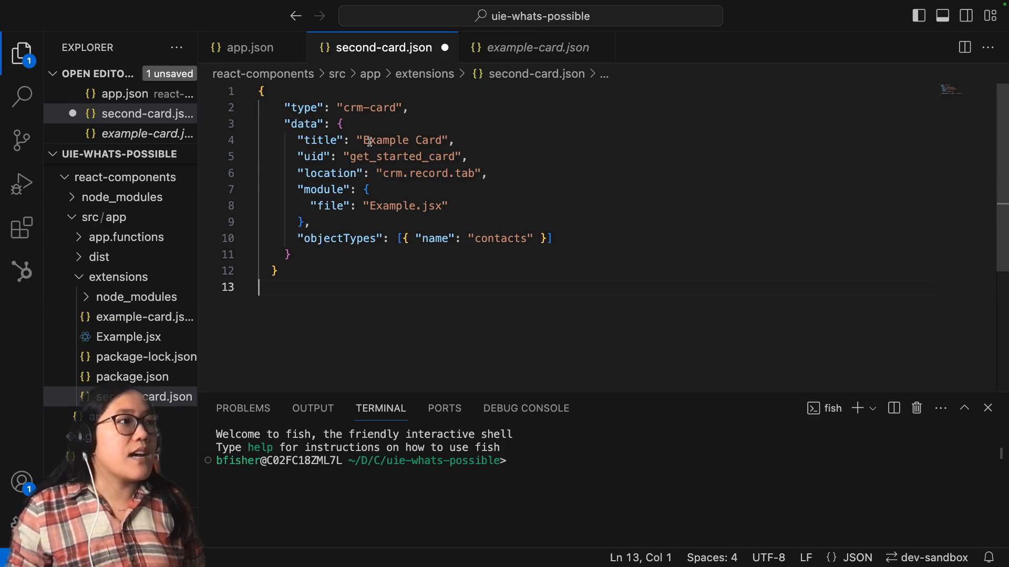
- Set the card title to Right Sidebar Card, uid right_sidebar_card and location crm.record.sidebar
double_click(380, 140)
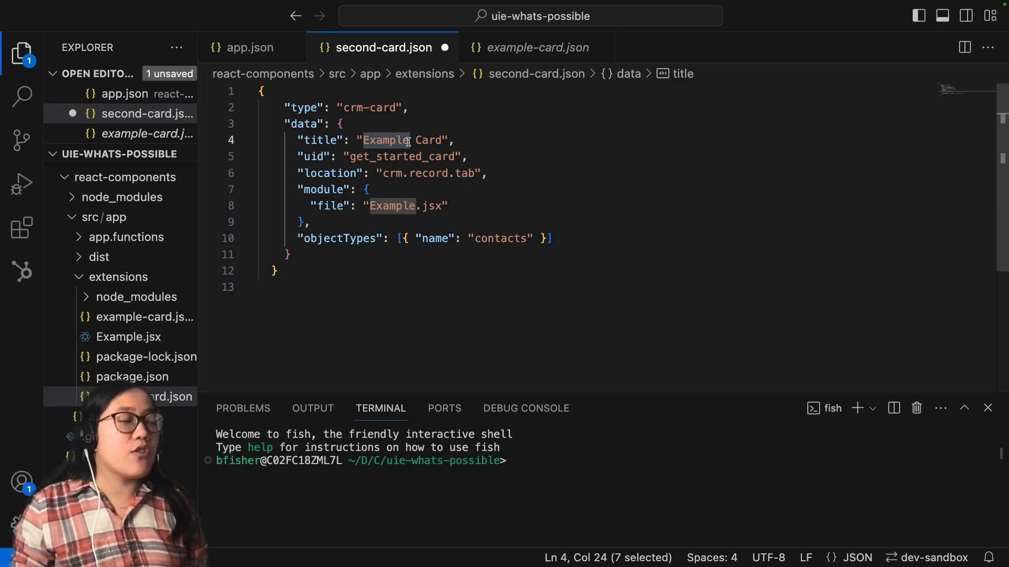
text(Right)
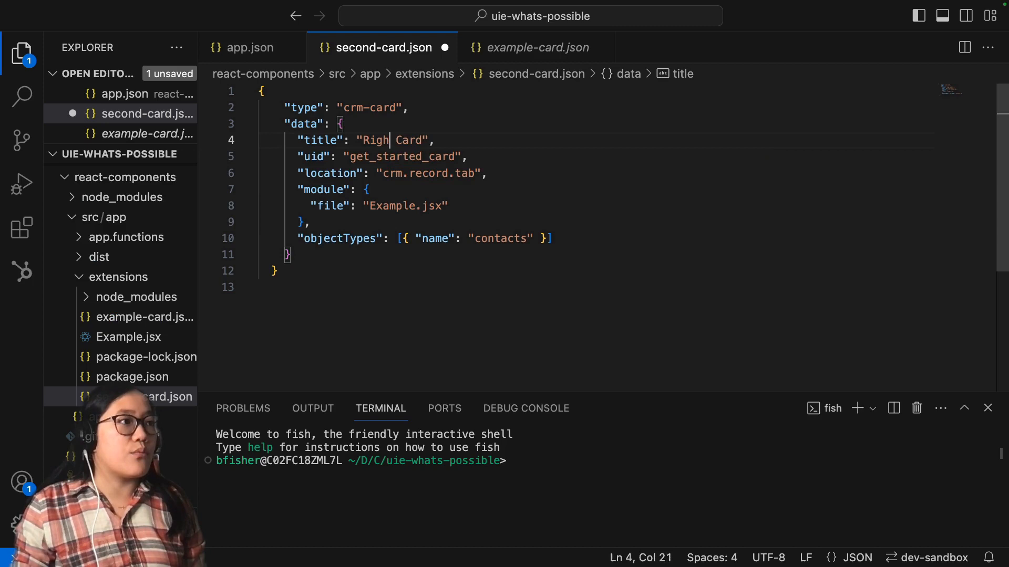
text(t Sidebar)
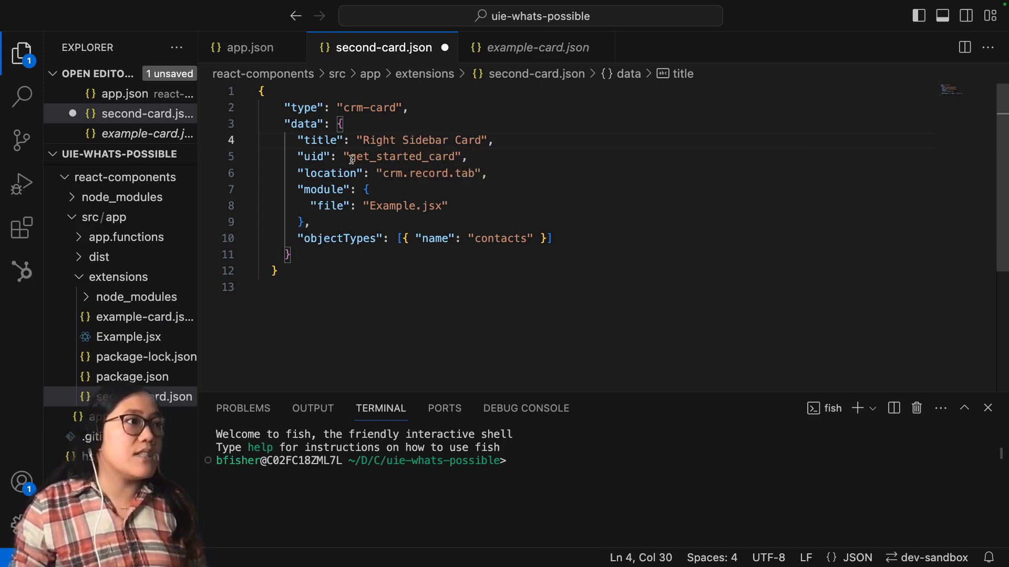
double_click(386, 157)
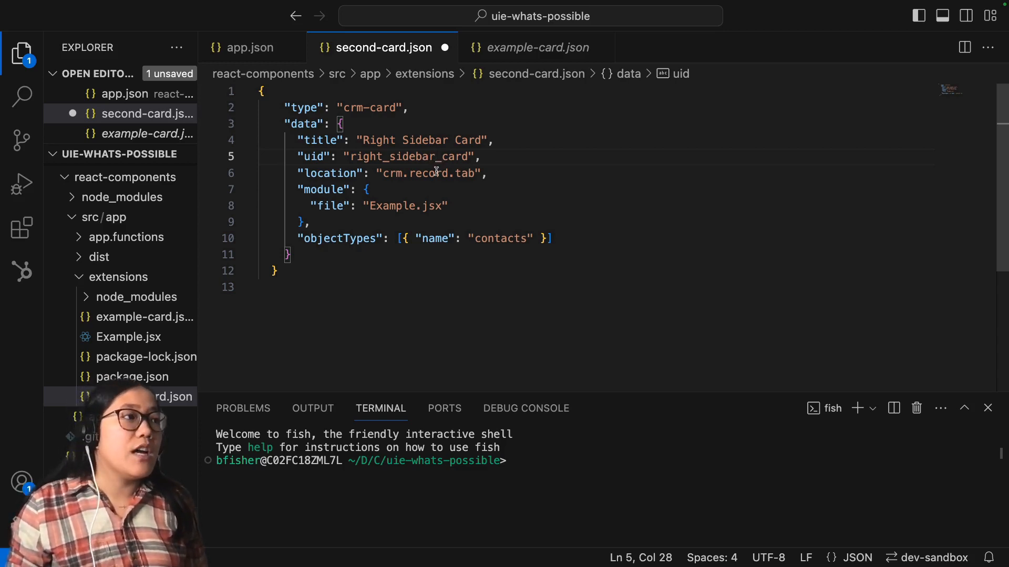
click(471, 173)
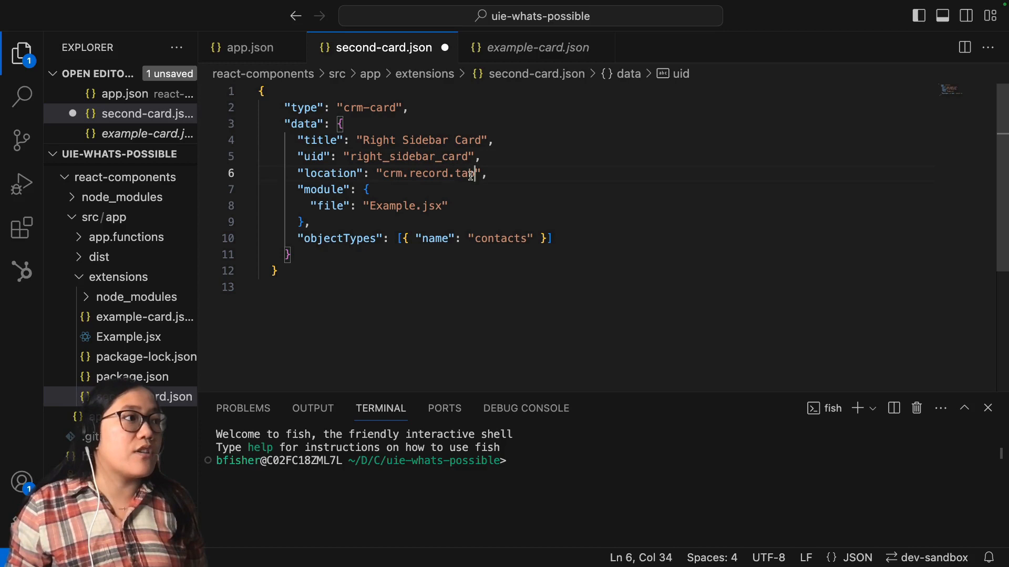
text(sidebar)
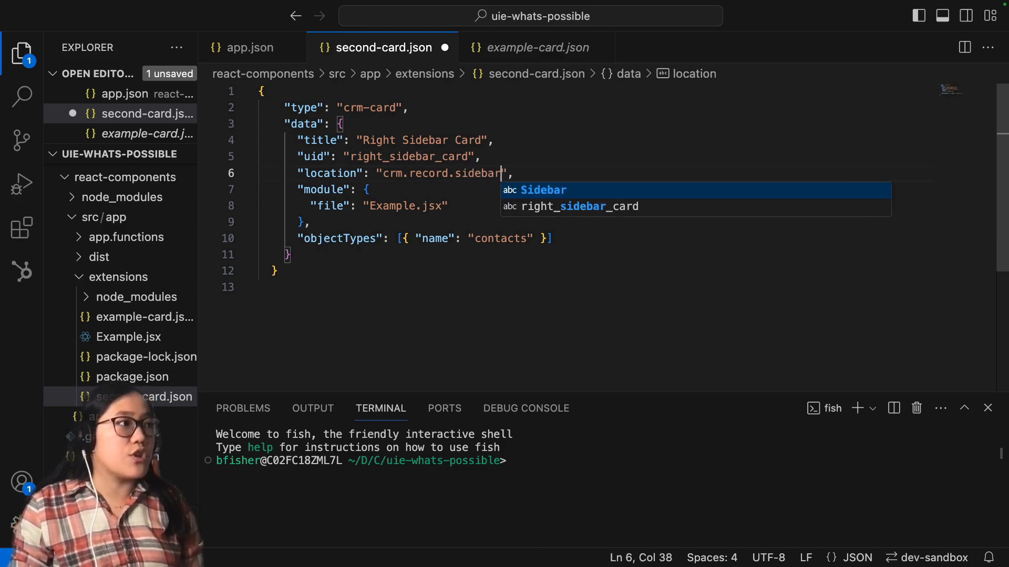
key(Escape)
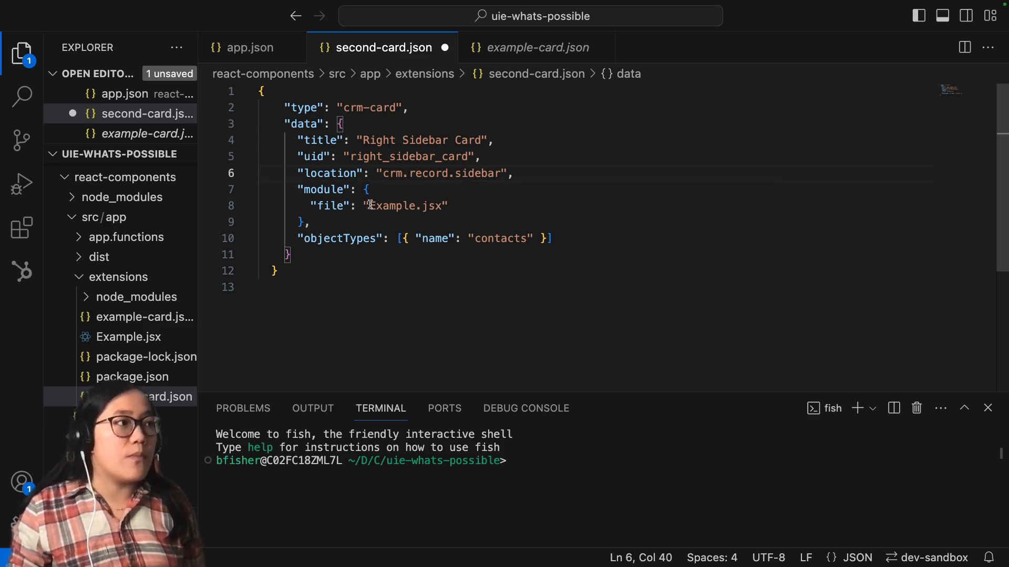
- Point the card's module file to RightSidebar.jsx instead of Example.jsx
double_click(392, 206)
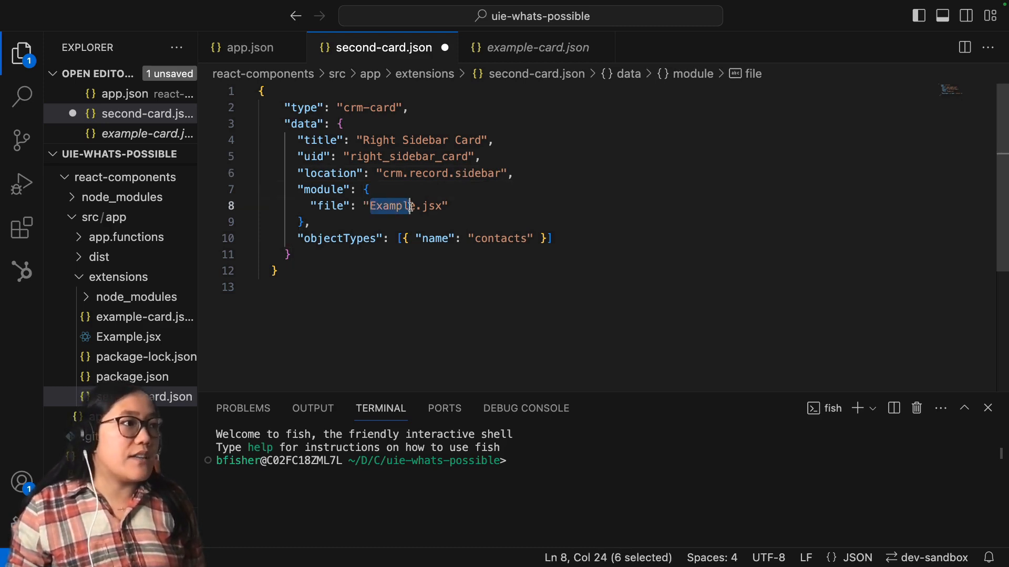
text(Right)
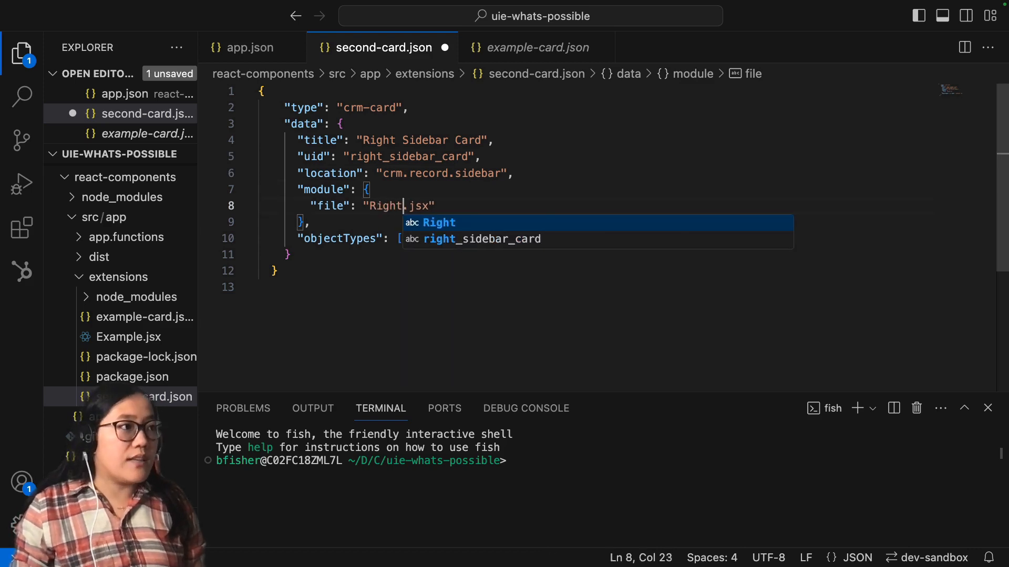
text(Sidebar)
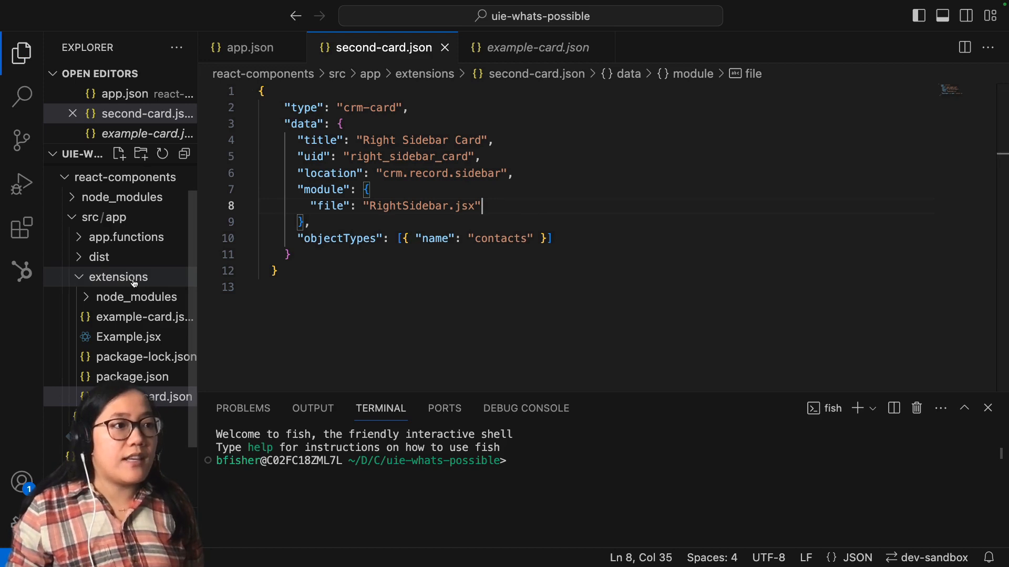
- Create RightSidebar.jsx in extensions holding the card component with a text input and submit button
right_click(117, 276)
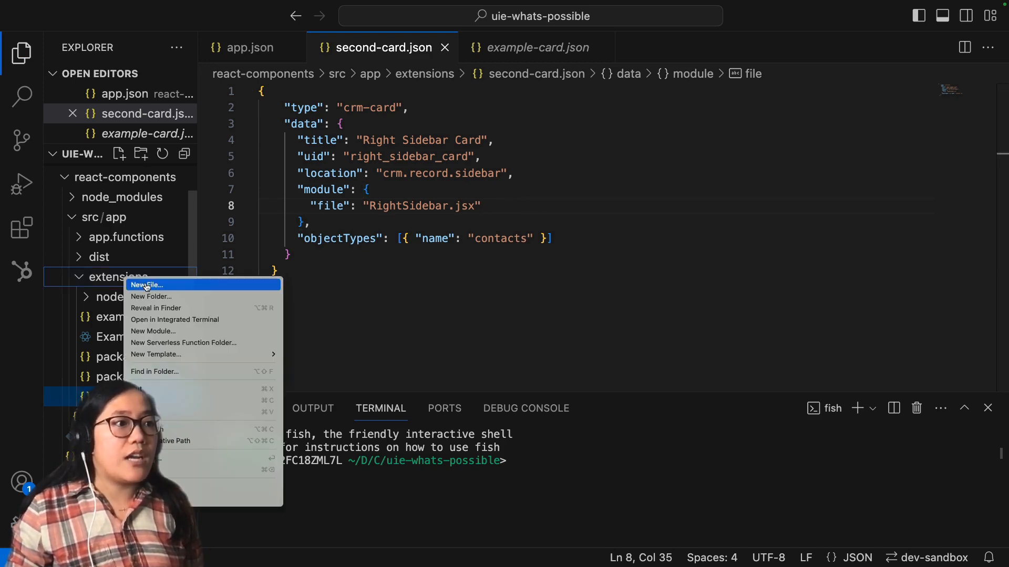
click(147, 284)
text(RightSidebar.jsx)
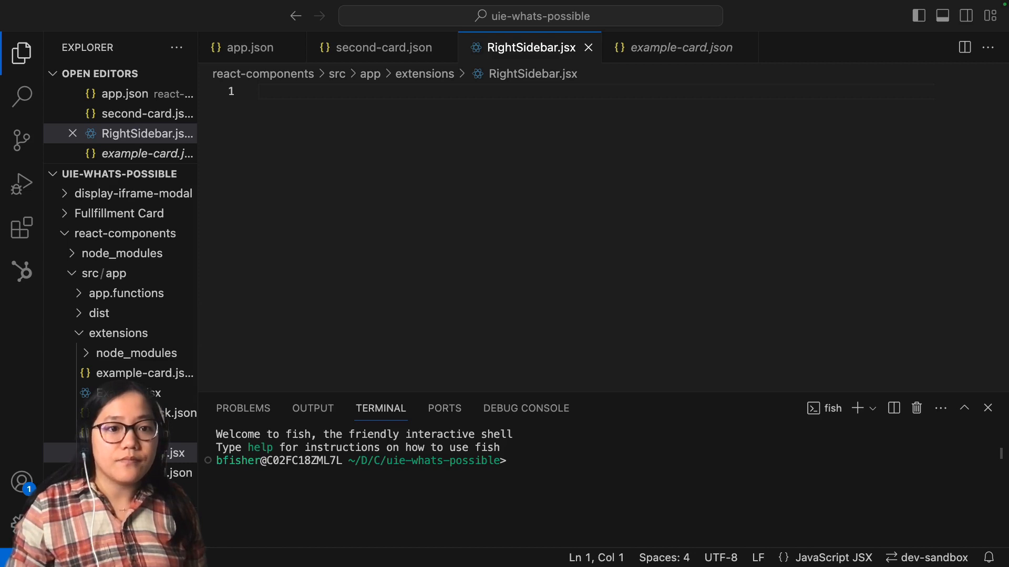
click(334, 128)
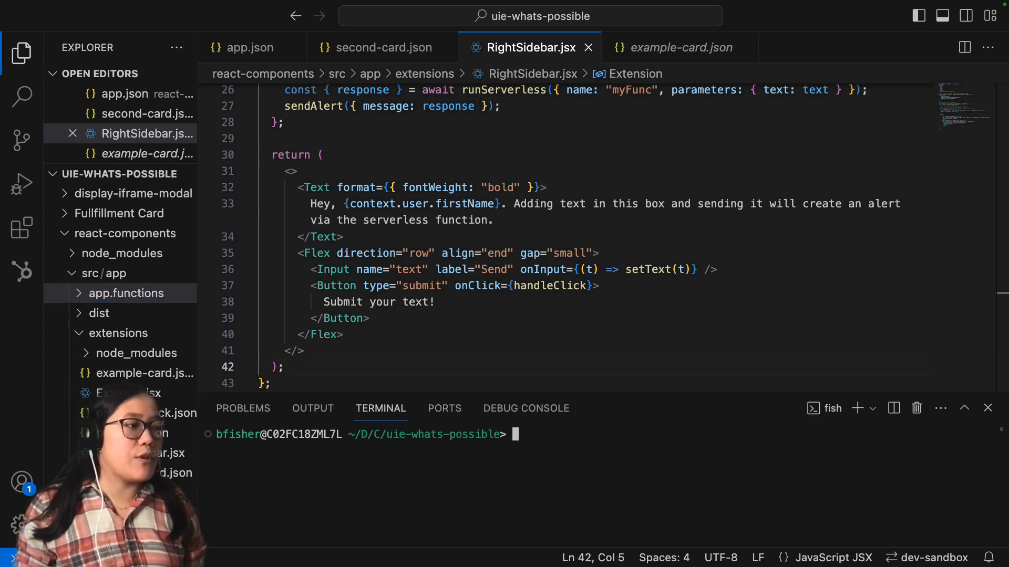
- Run 'cd react-components/' then 'hs project upload' in the integrated terminal
text(cd react-components/)
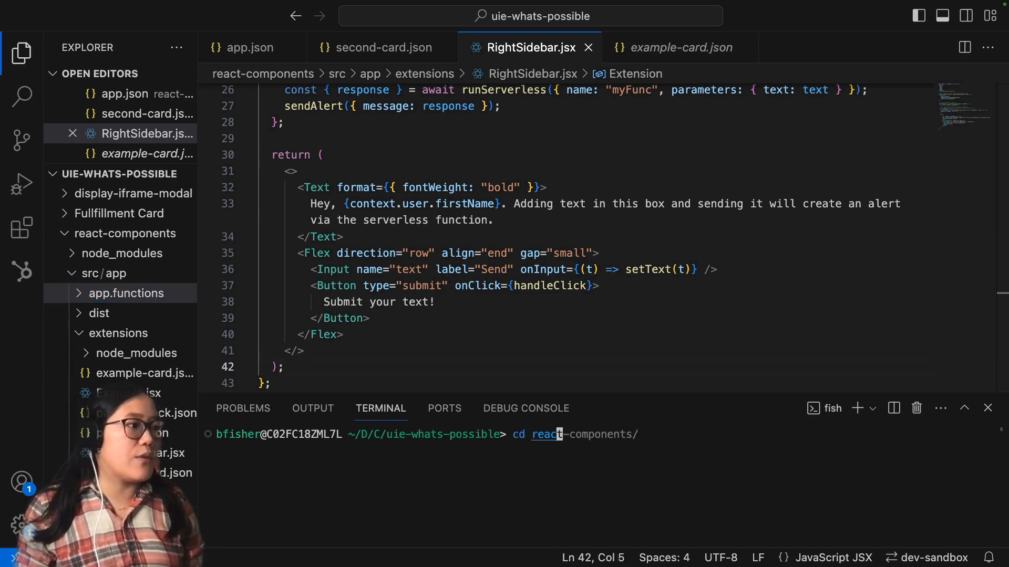
key(Return)
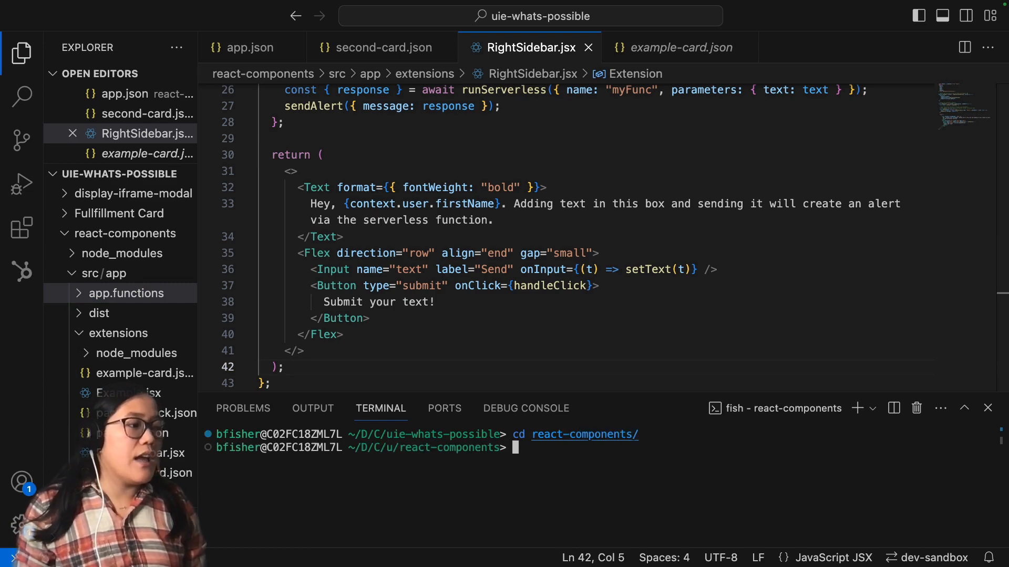
text(hs proj)
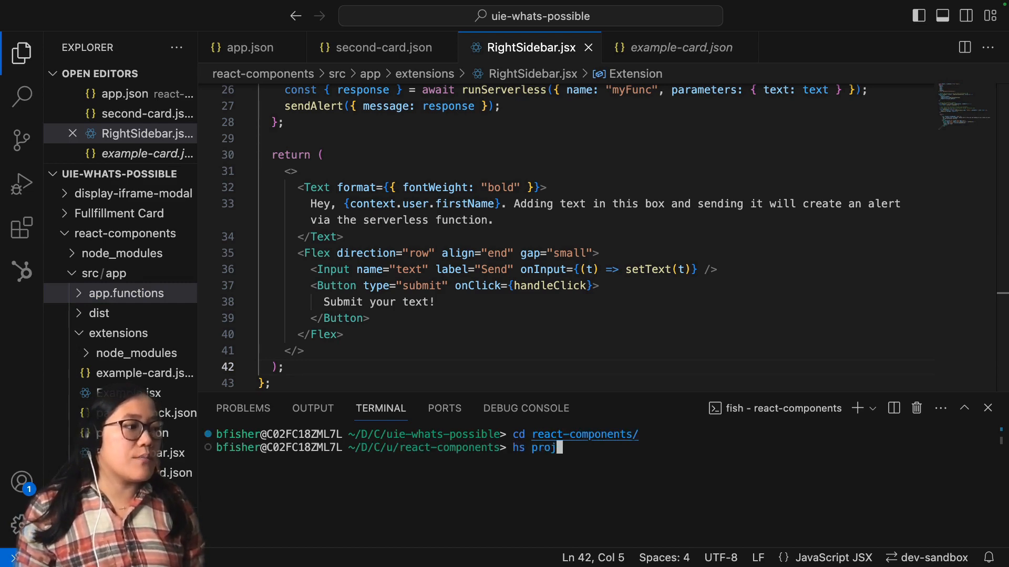
text(ect upload)
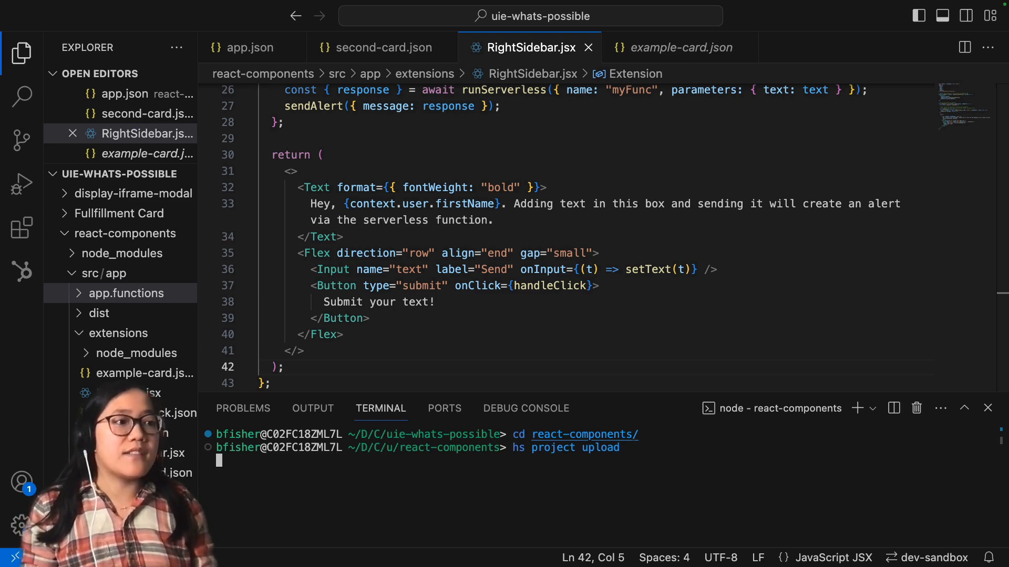
key(Return)
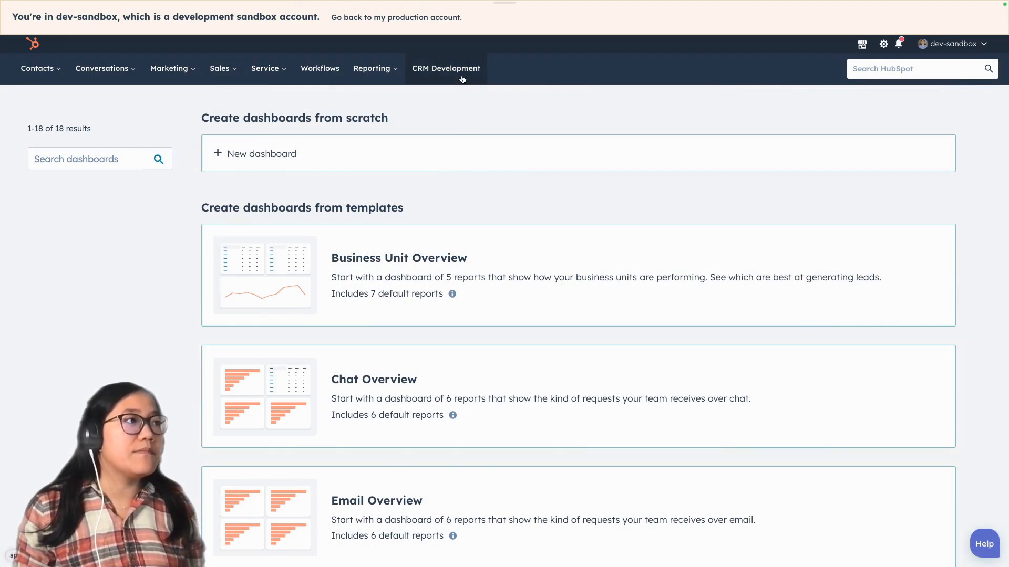
- Go to CRM Development > Projects and open the react-components project with build #2
click(445, 69)
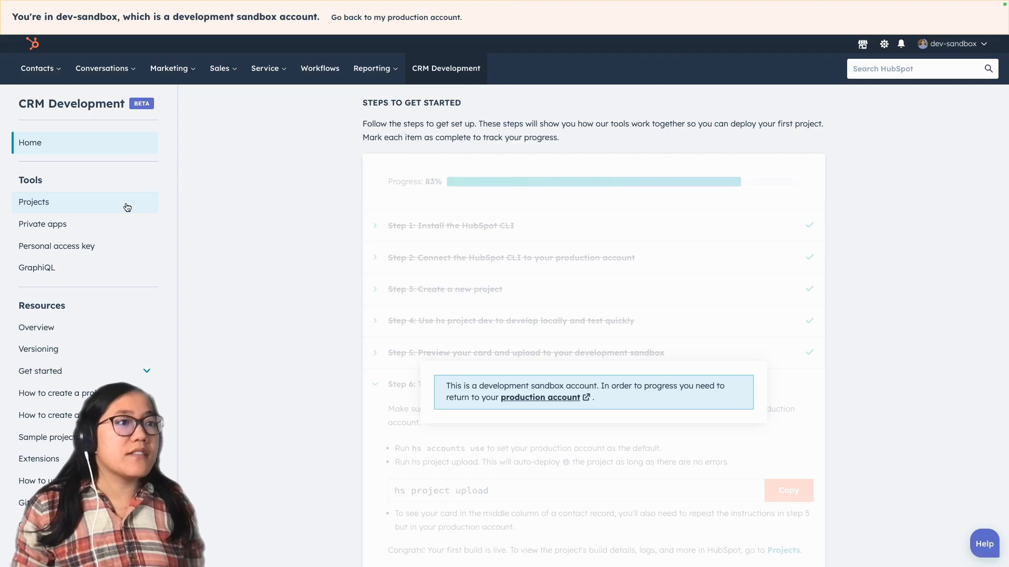
click(33, 202)
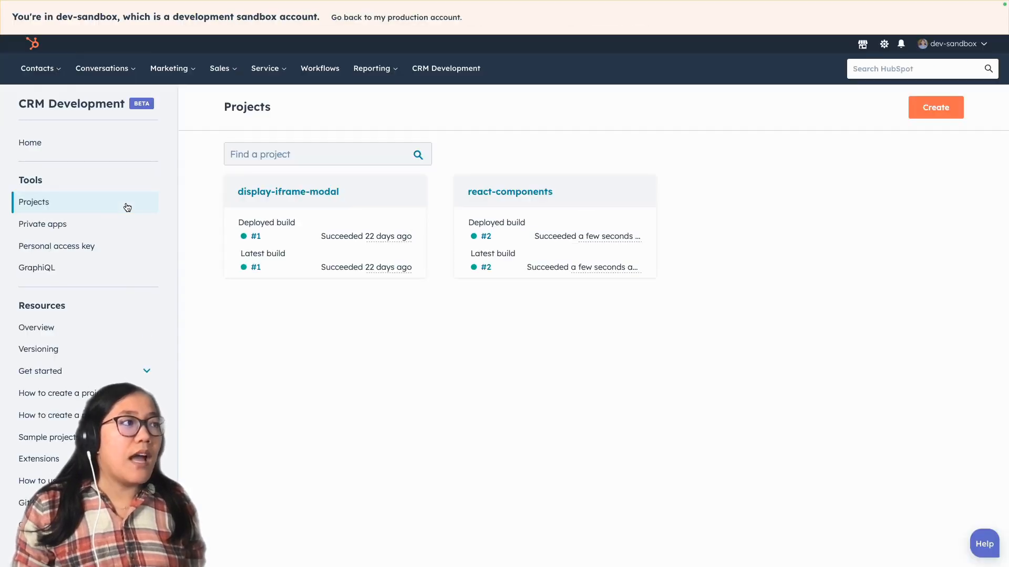
mouse_move(509, 191)
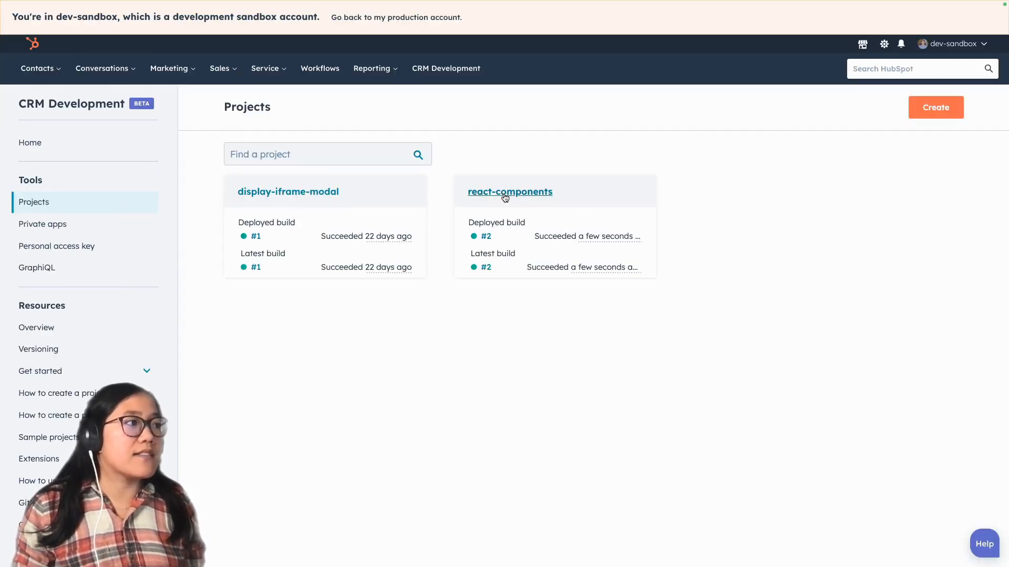
click(508, 191)
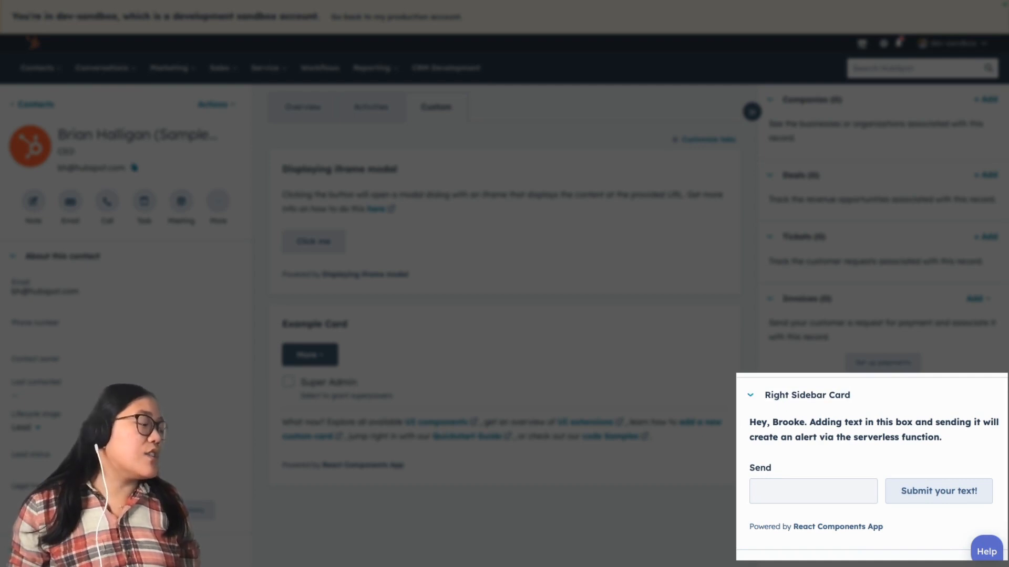
- Submit 'This is a right sidebar card' in the Right Sidebar Card and dismiss the echoed alert
click(825, 489)
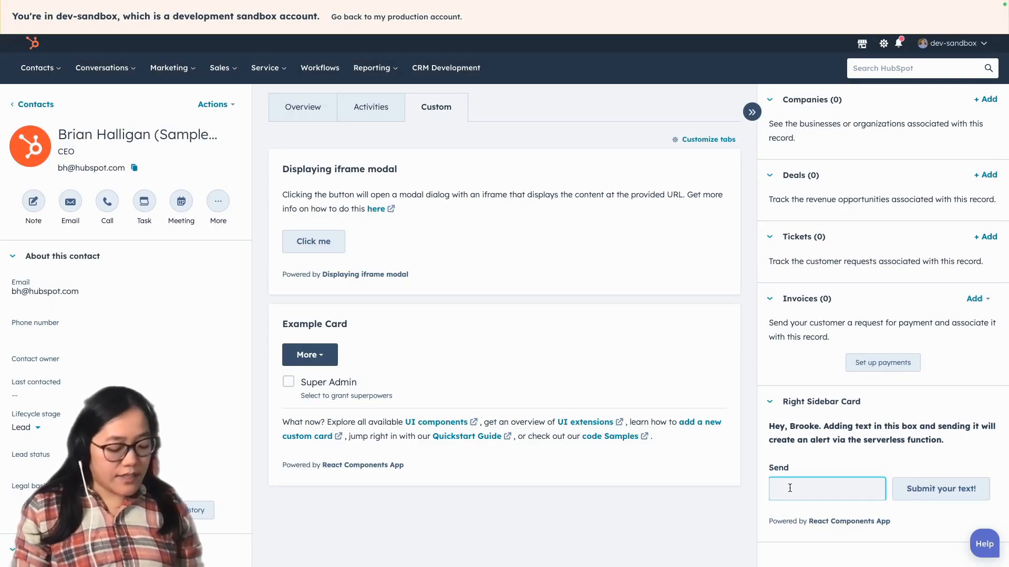
text(This is a right sidebar)
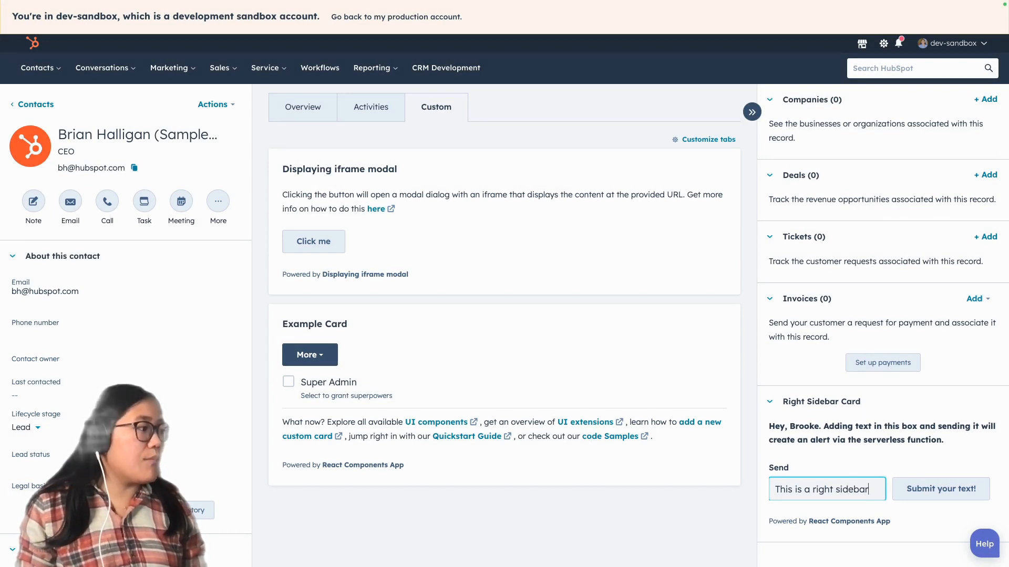
text(card)
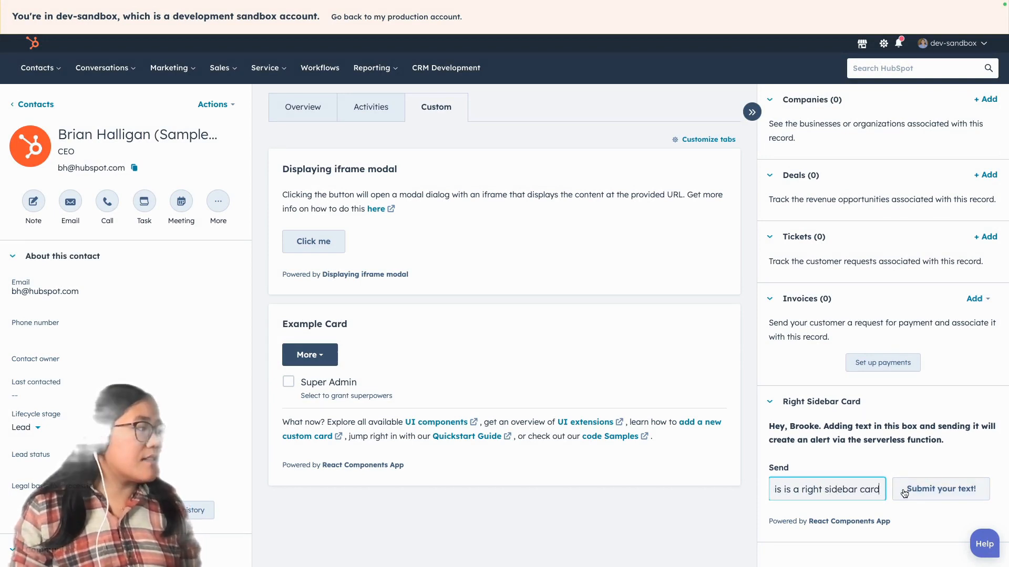
click(939, 489)
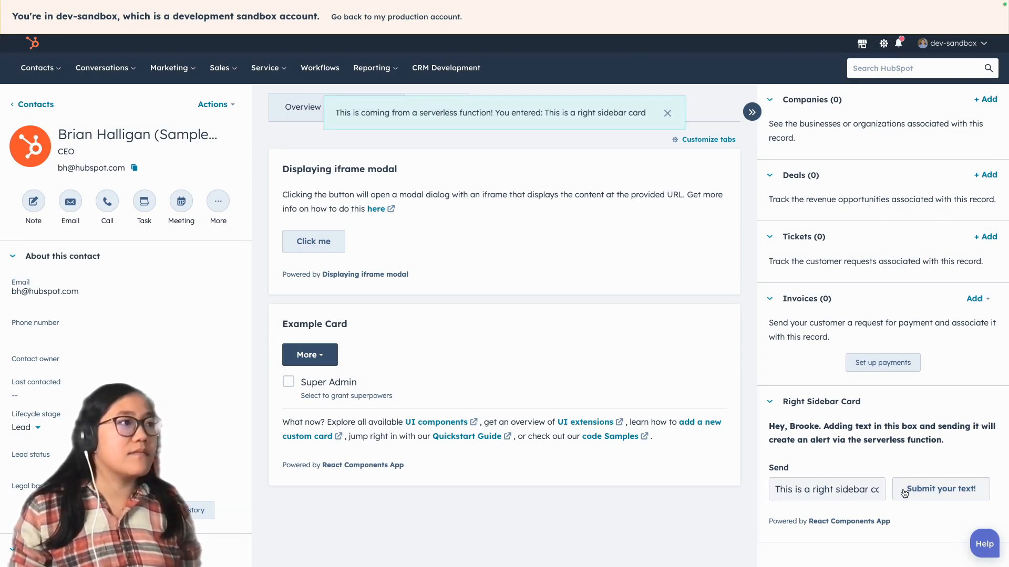
click(939, 489)
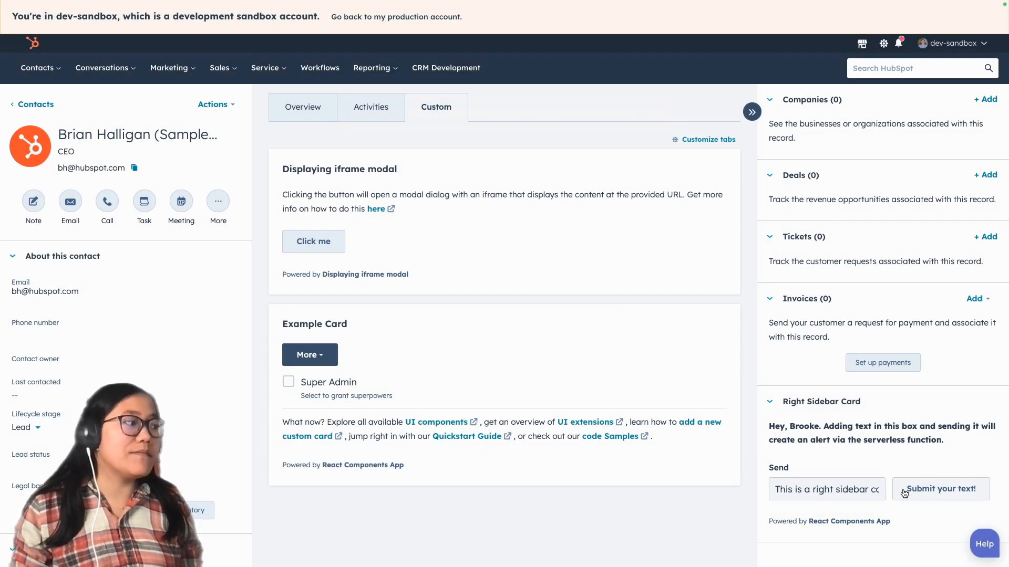
mouse_move(789, 539)
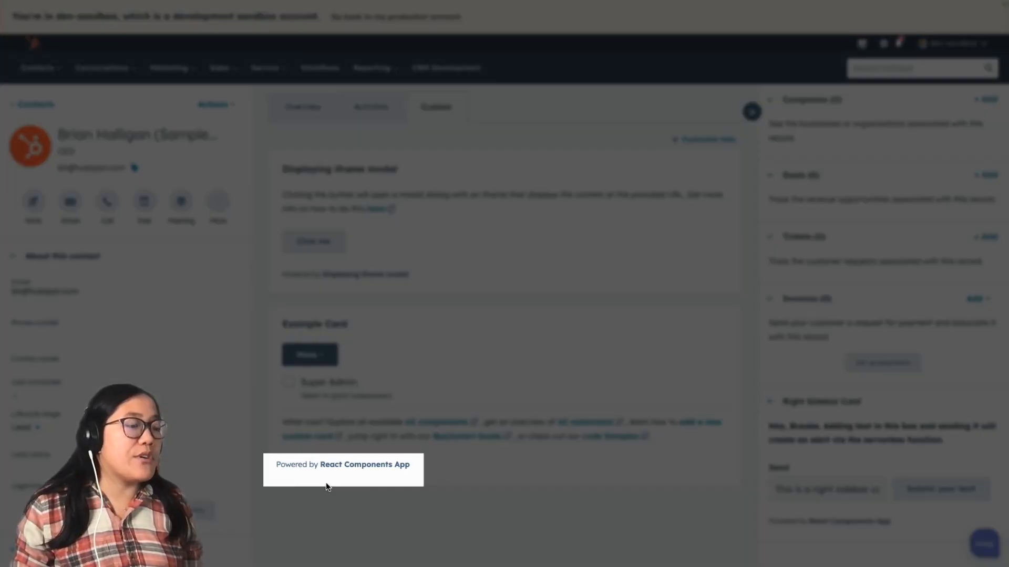
mouse_move(317, 479)
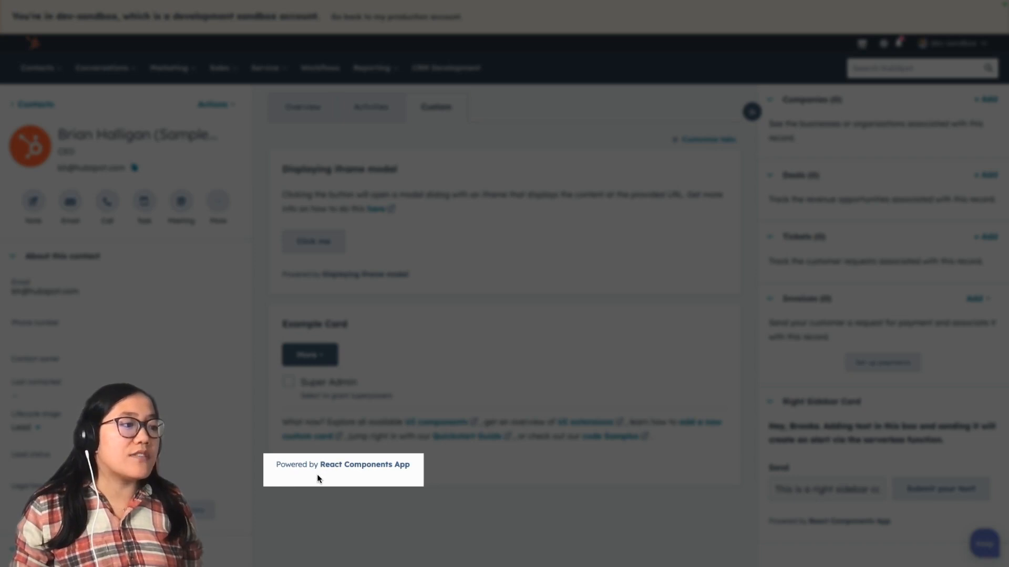